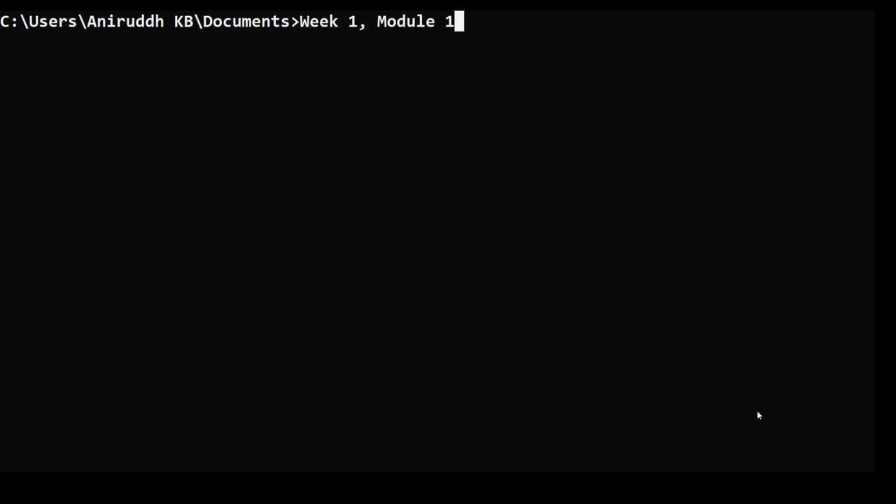
- List the Documents folder with dir, showing nine folders and no files
{"action": "key", "text": "Backspace"}
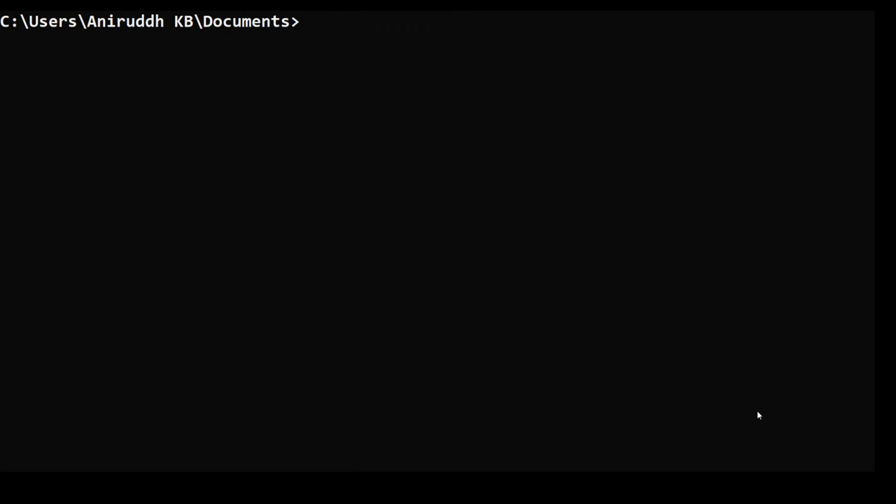
{"action": "type", "text": "ls"}
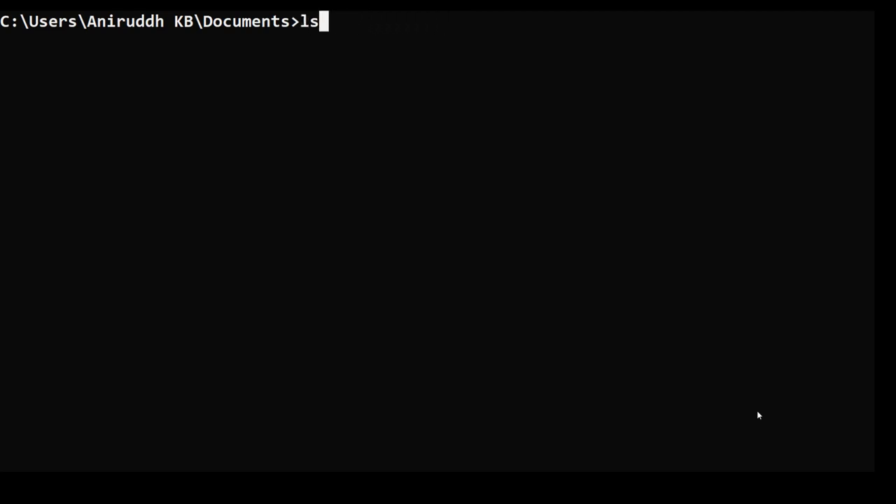
{"action": "key", "text": "Backspace"}
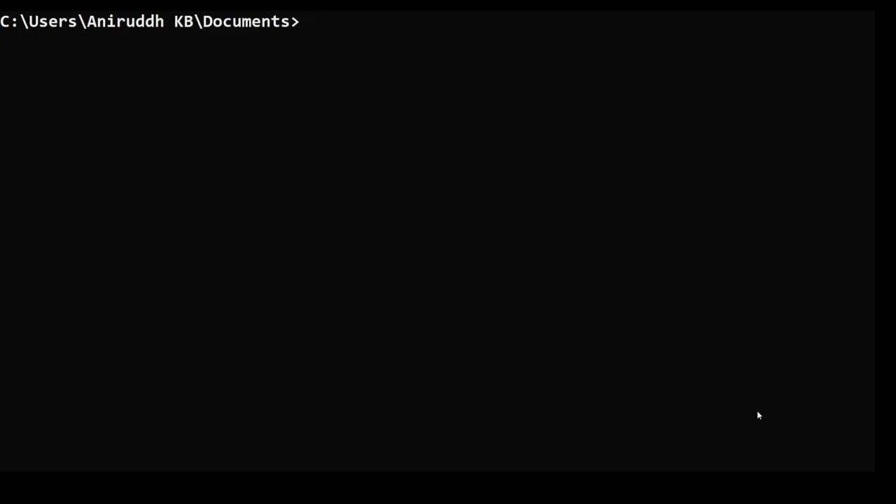
{"action": "type", "text": "dir"}
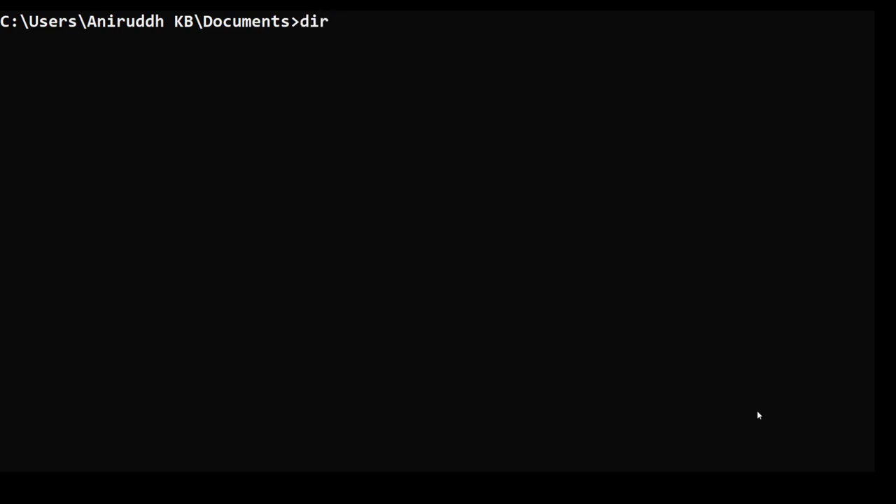
{"action": "key", "text": "Return"}
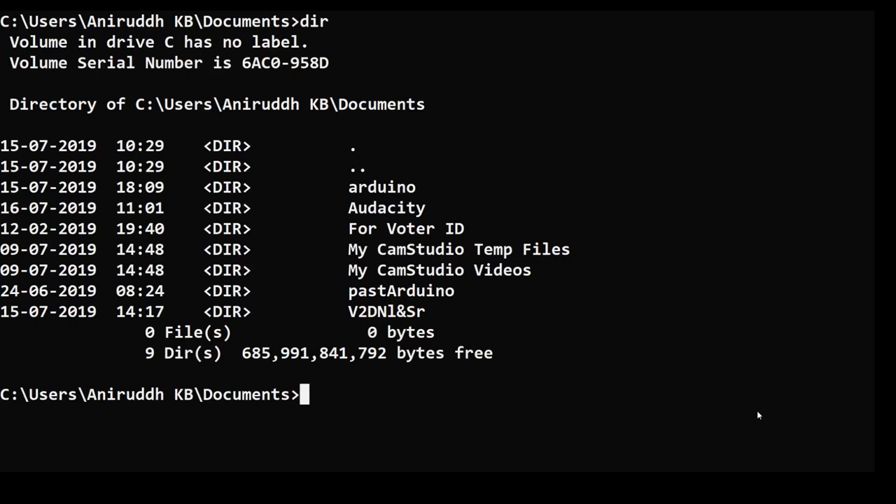
{"action": "mouse_move", "coordinate": [353, 167]}
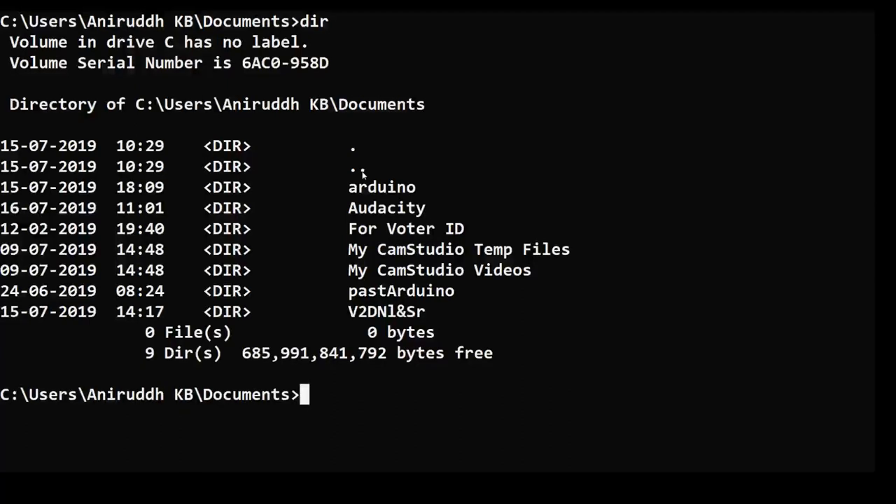
{"action": "mouse_move", "coordinate": [378, 216]}
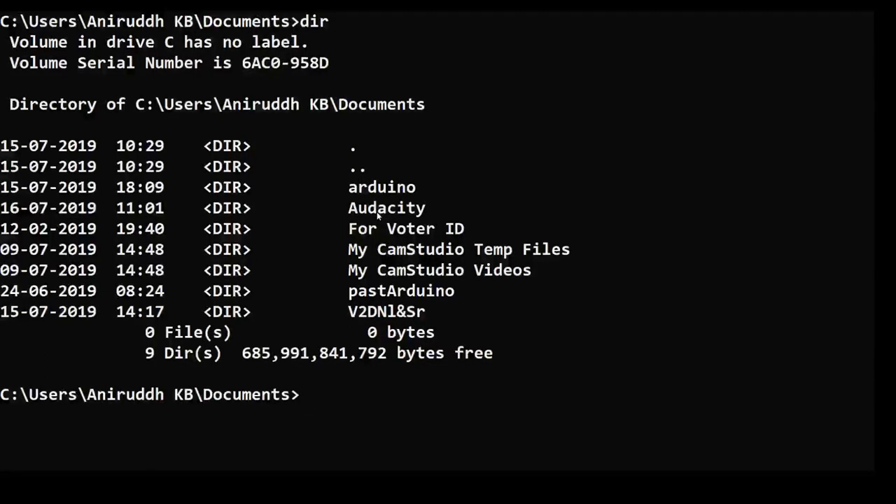
- Navigate into arduino, then into week1, listing its code and videos folders
{"action": "type", "text": "cd arduino"}
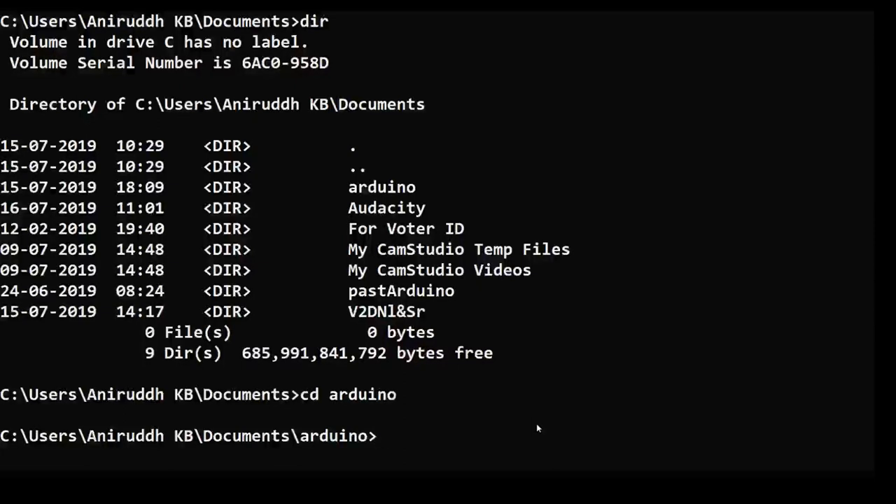
{"action": "type", "text": "cd ."}
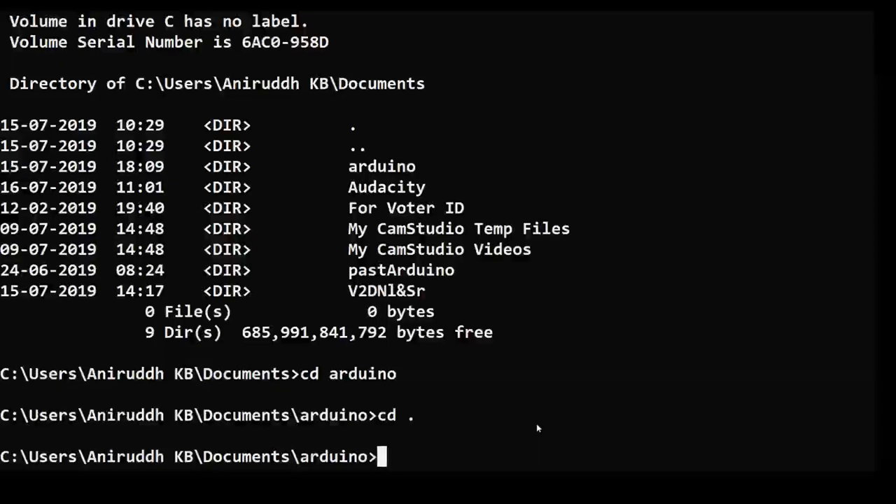
{"action": "type", "text": "cd .."}
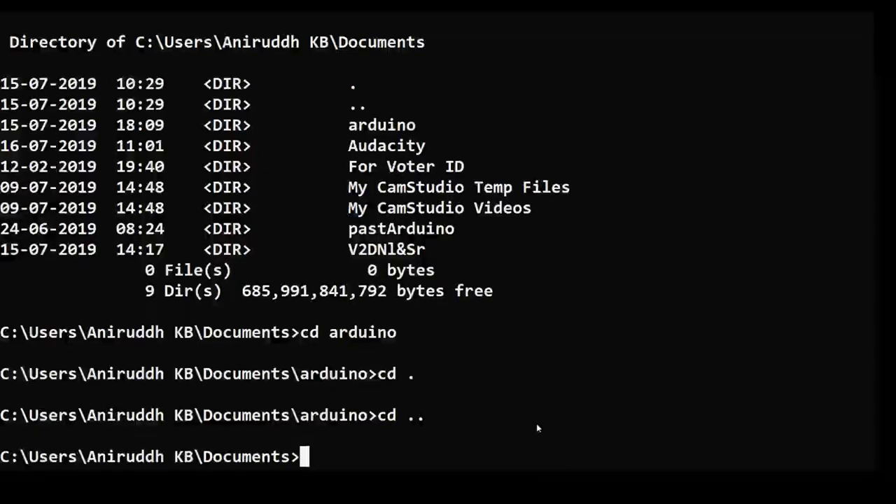
{"action": "type", "text": "cd a"}
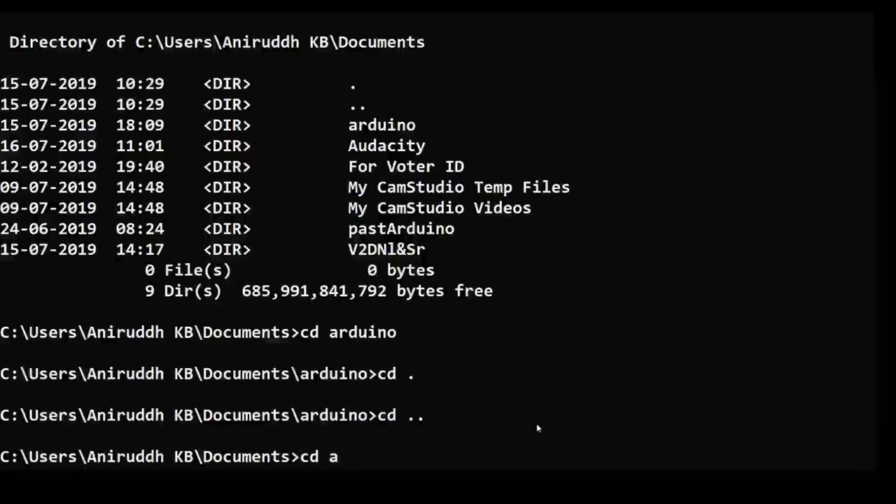
{"action": "key", "text": "Return"}
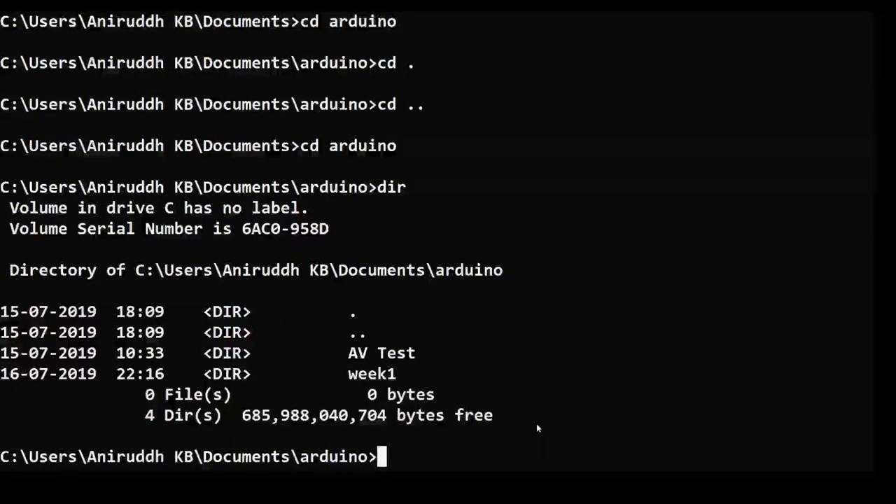
{"action": "type", "text": "cd week1"}
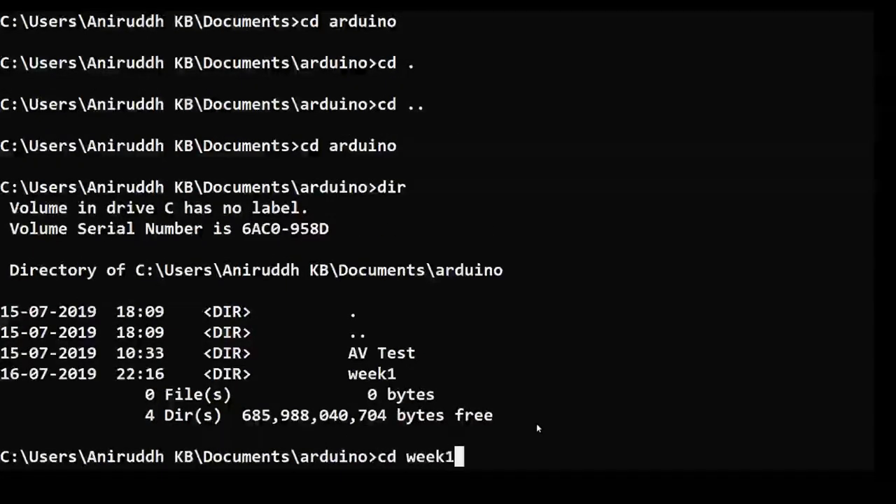
{"action": "key", "text": "Return"}
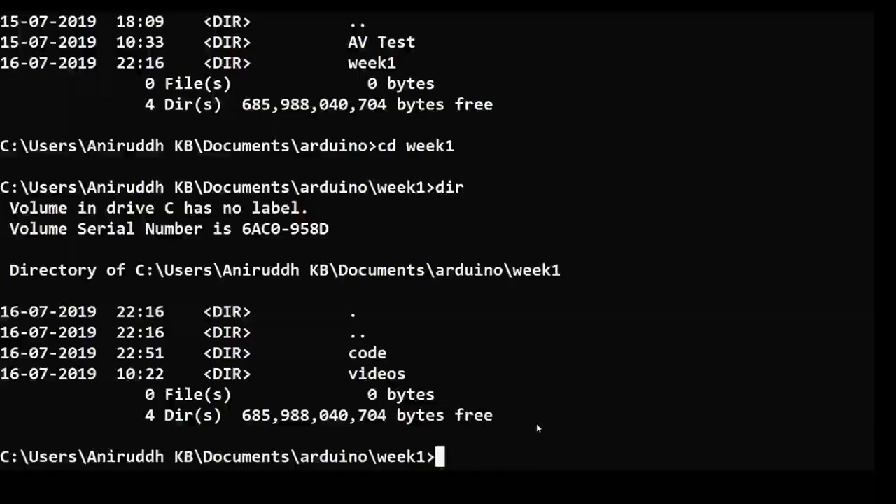
- Enter the code folder, create module1 with mkdir, and move into it
{"action": "type", "text": "cd code"}
{"action": "type", "text": "dir"}
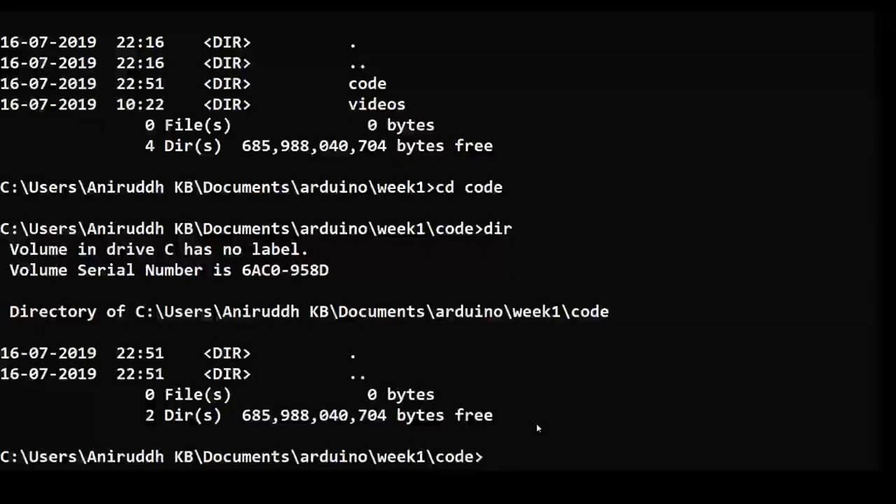
{"action": "type", "text": "mk"}
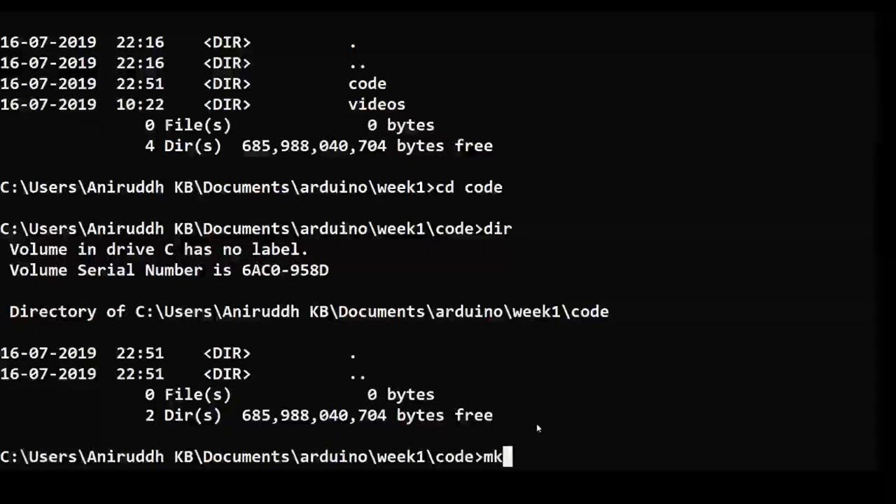
{"action": "type", "text": "dir module1"}
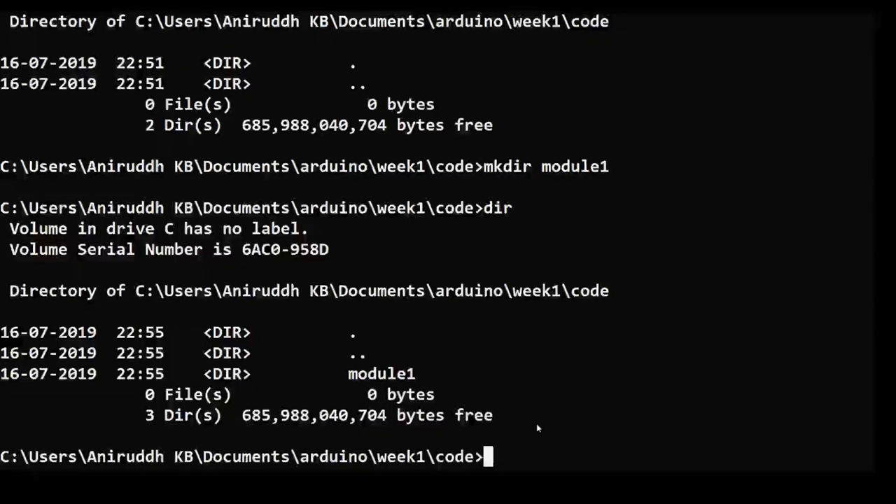
{"action": "type", "text": "cd module1"}
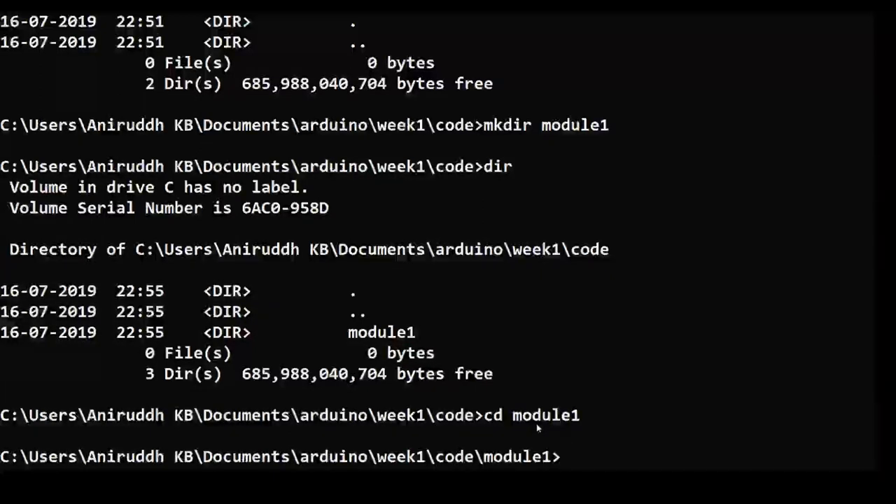
- Run vim example.txt to create and open the new empty file
{"action": "type", "text": "v"}
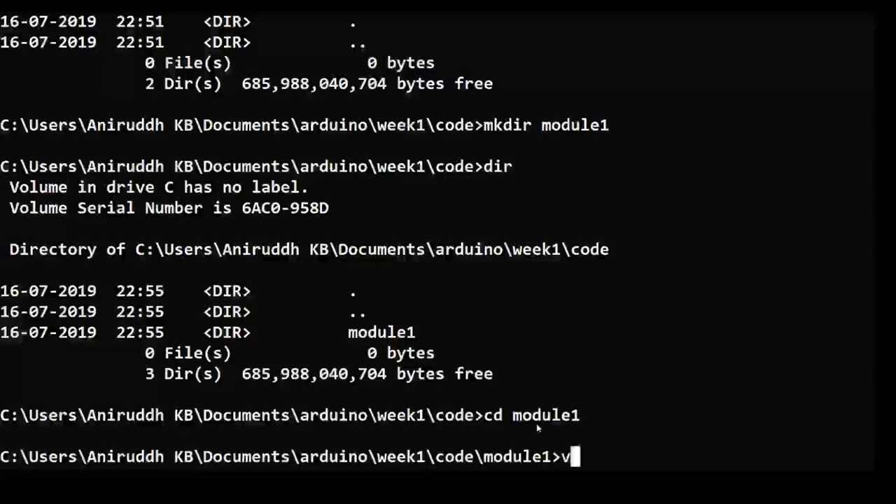
{"action": "type", "text": "im"}
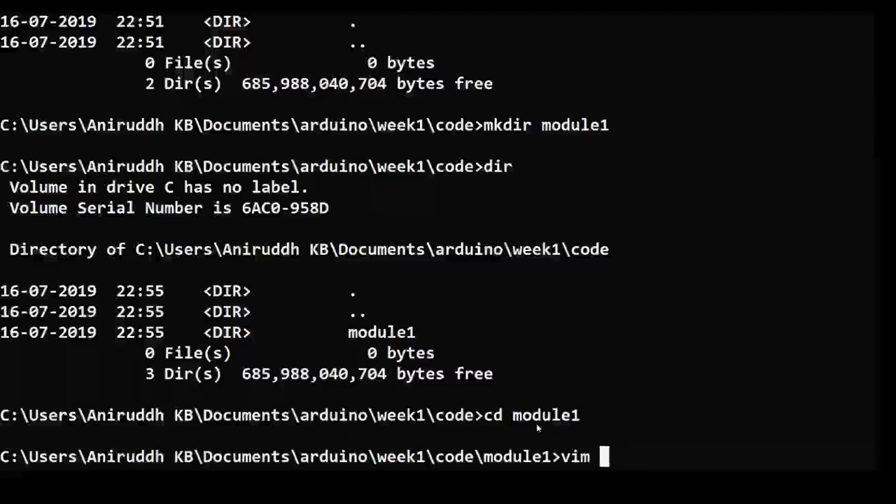
{"action": "type", "text": "fi"}
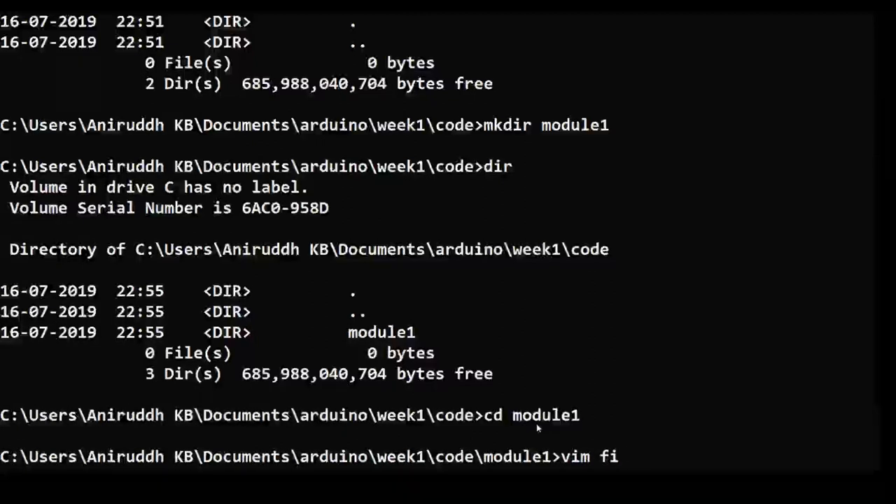
{"action": "type", "text": "lename"}
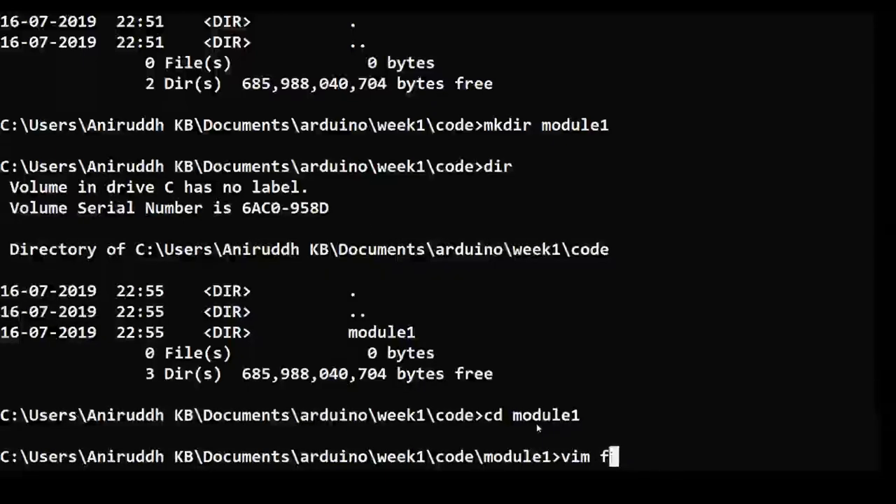
{"action": "type", "text": "exampl"}
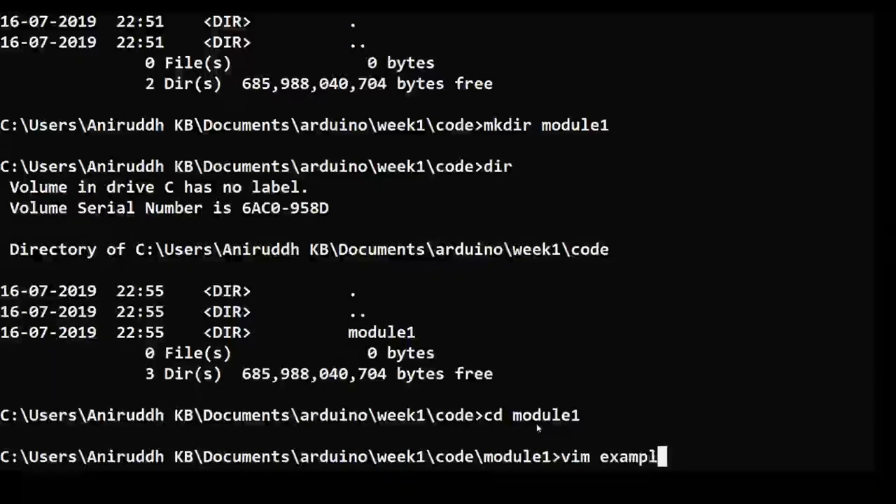
{"action": "type", "text": "e.txt"}
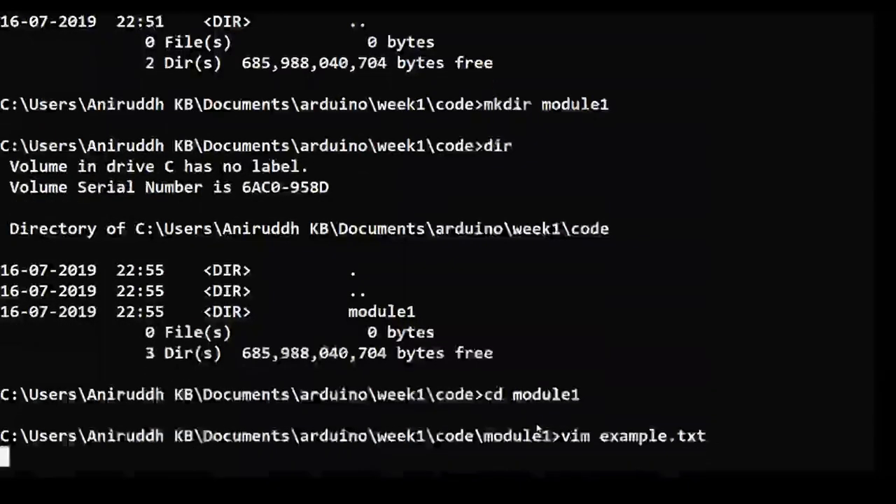
{"action": "key", "text": "Return"}
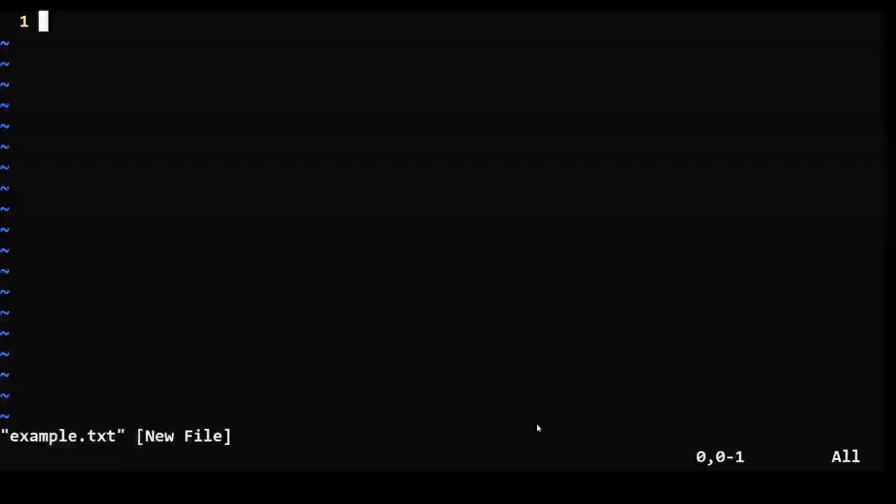
- Type three lines into example.txt, then save and quit Vim
{"action": "key", "text": "i"}
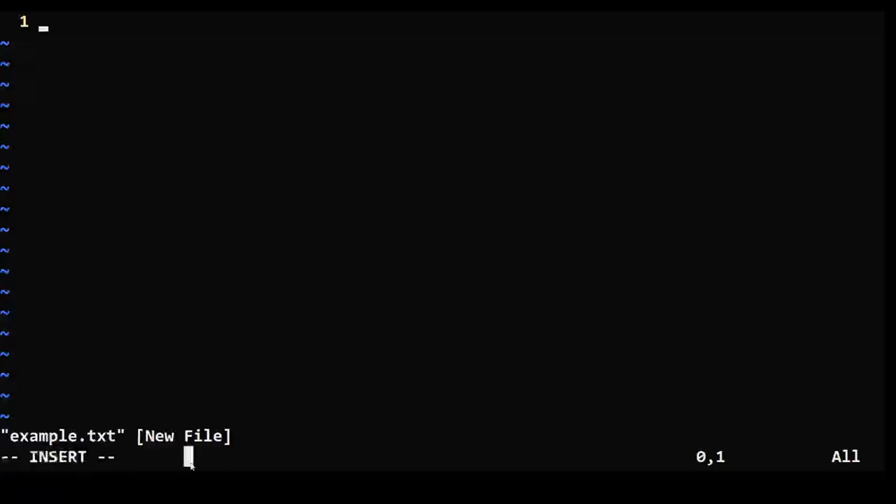
{"action": "mouse_move", "coordinate": [367, 248]}
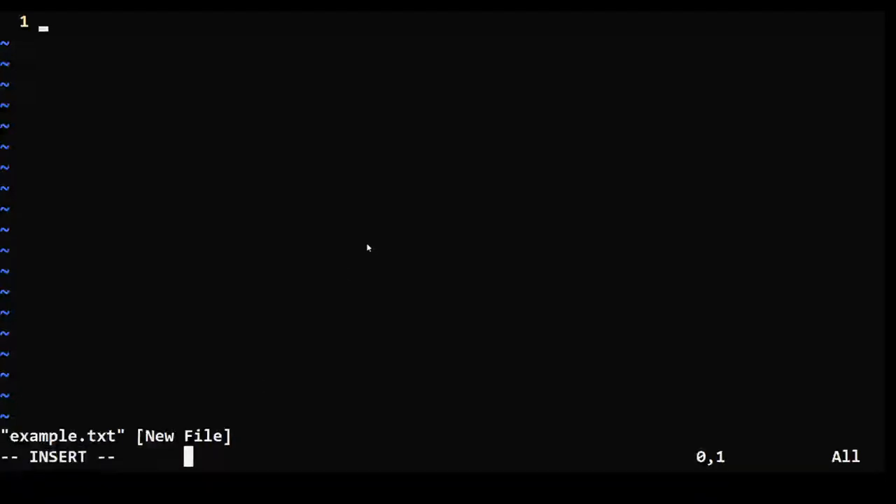
{"action": "type", "text": "fukyfgauyfkaekwfkb"}
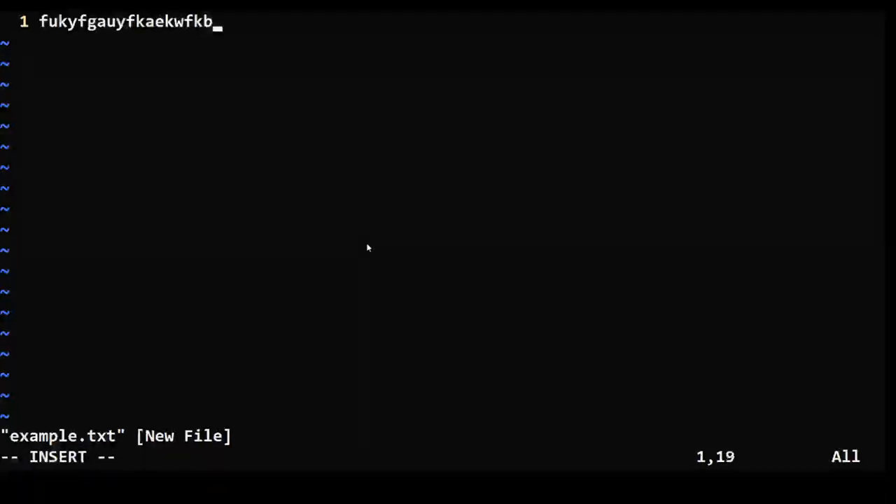
{"action": "type", "text": "bwkeuafy"}
{"action": "type", "text": "reiufhaerfuhawefj"}
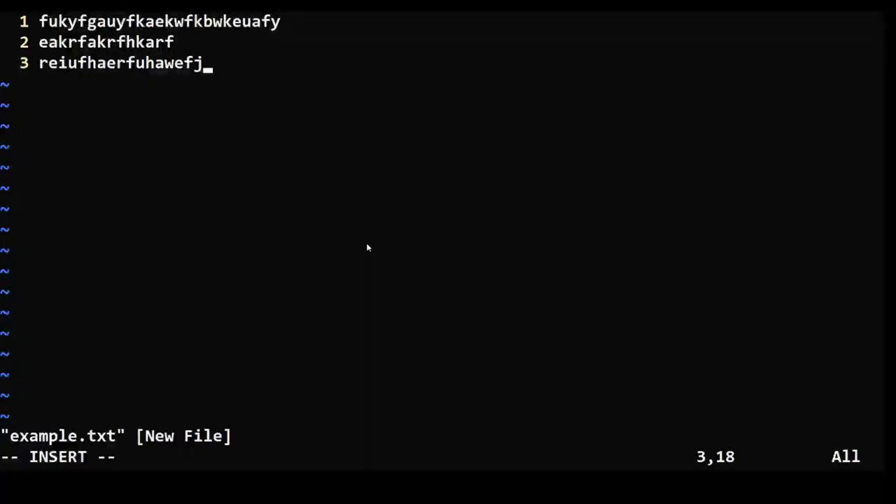
{"action": "key", "text": "Escape"}
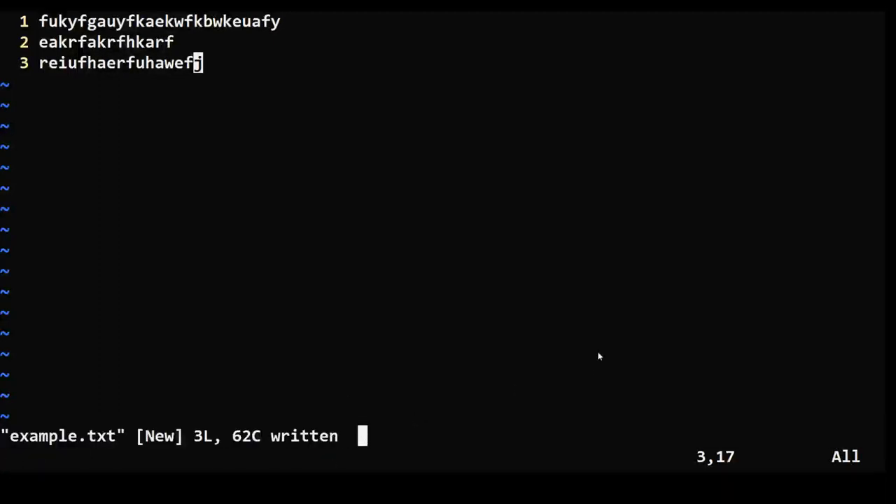
{"action": "type", "text": ":q"}
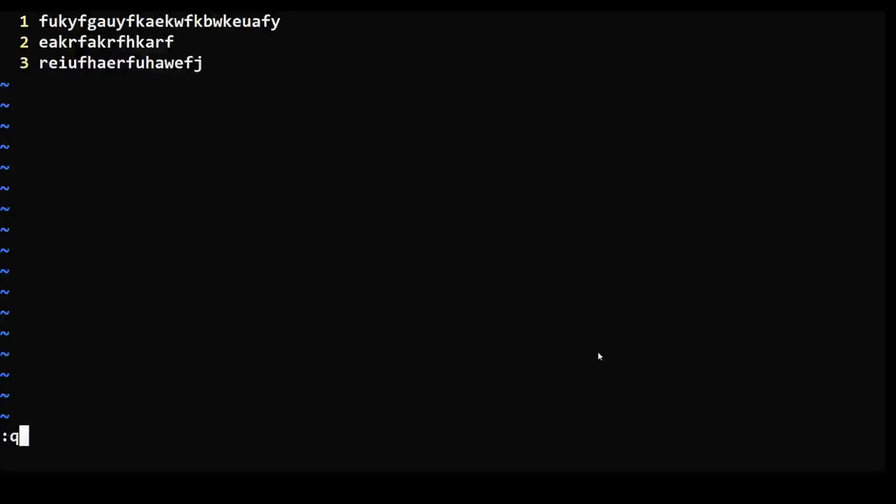
{"action": "key", "text": "Return"}
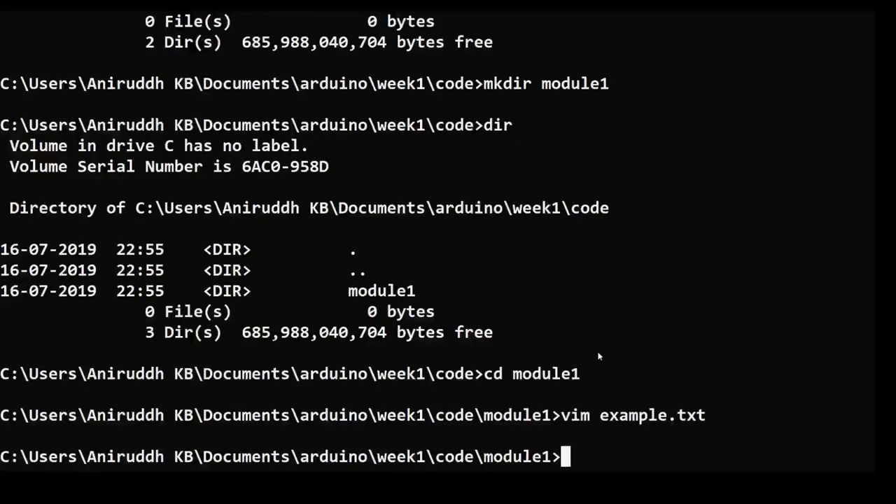
- Reopen example.txt, prepend 'ugryserhgkresghkserhygbkergbskerbj,' to line 1, and save with :wq
{"action": "type", "text": "vi"}
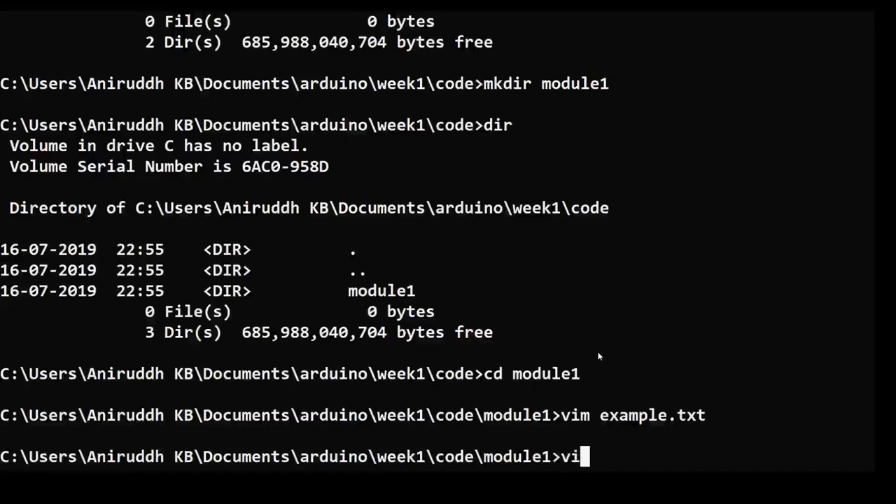
{"action": "type", "text": "m example.txt"}
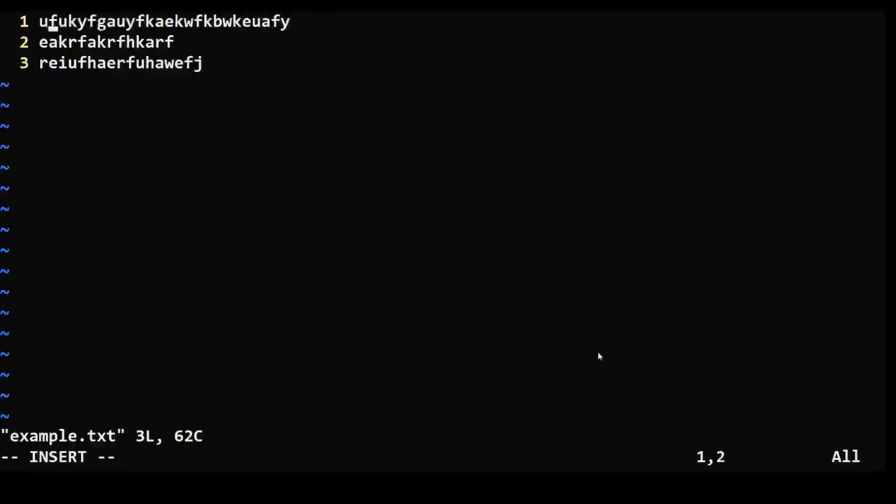
{"action": "type", "text": "ugryserhgkresghkserhygbkergbskerbj,"}
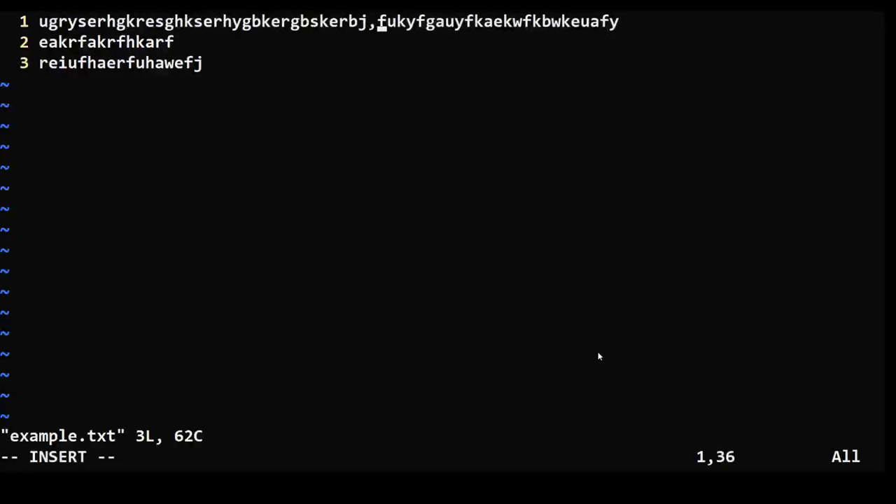
{"action": "key", "text": "Escape"}
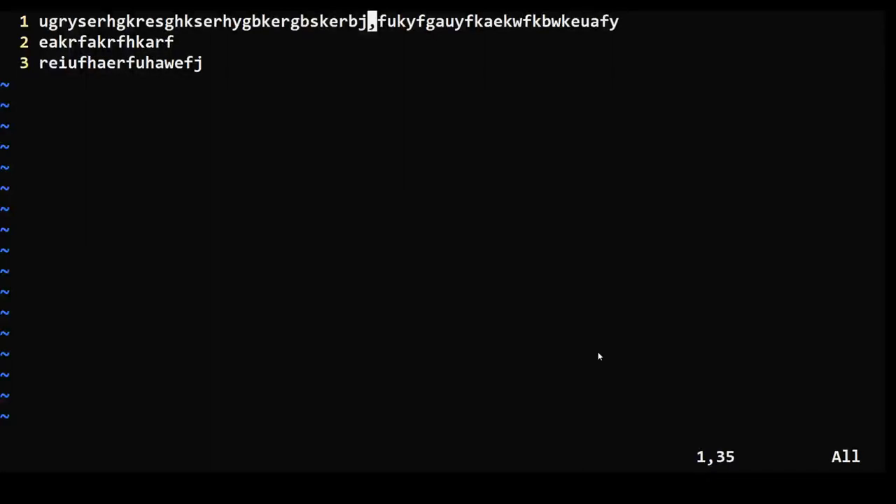
{"action": "type", "text": ":wq"}
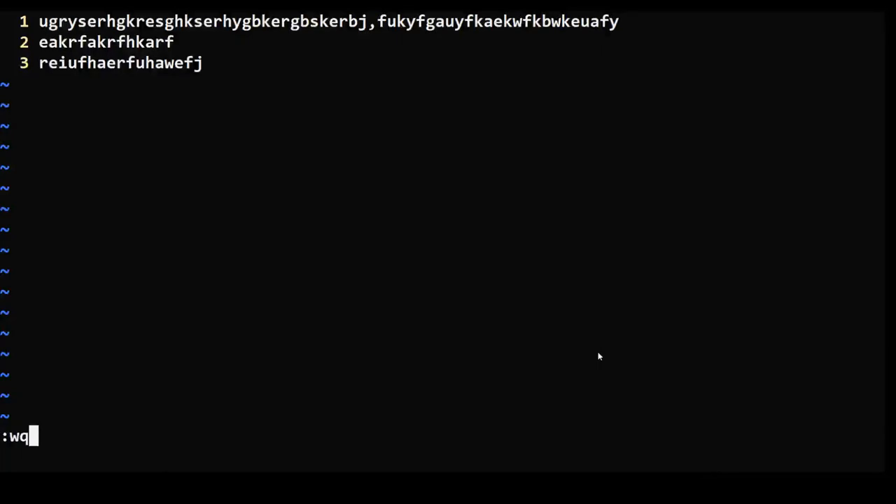
{"action": "key", "text": "Return"}
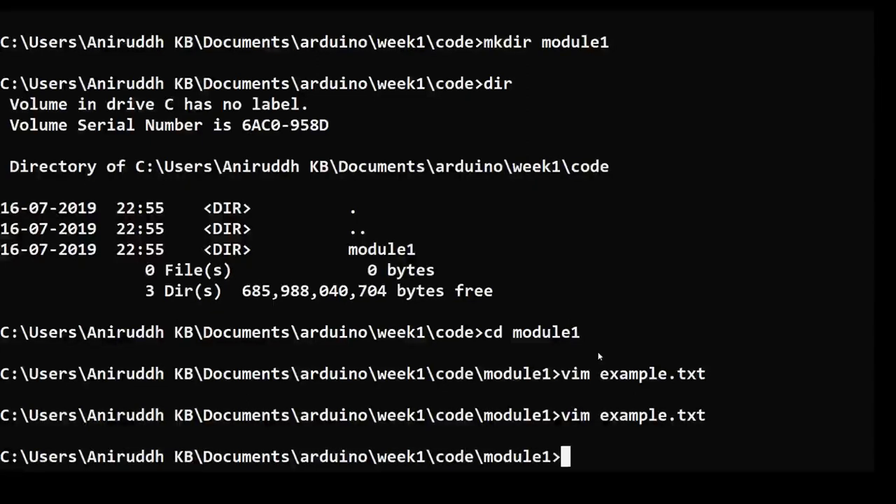
- Reopen example.txt in Vim and undo the stray edit
{"action": "type", "text": "v"}
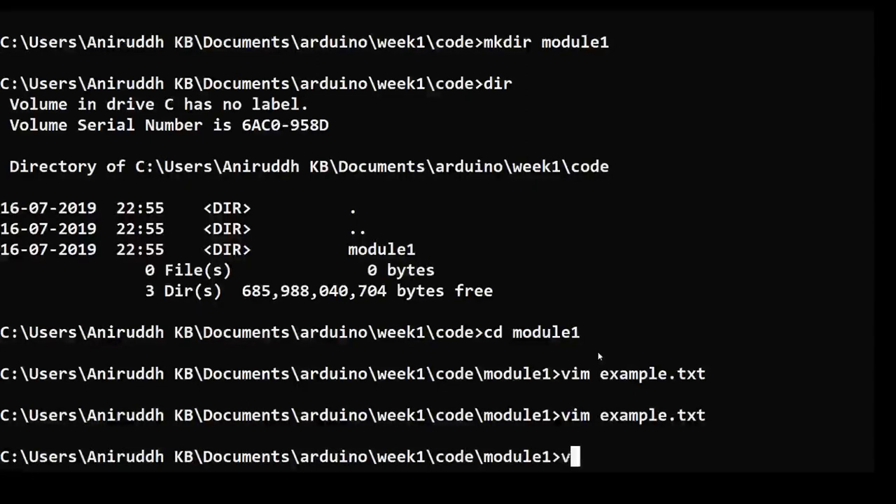
{"action": "type", "text": "imtutor"}
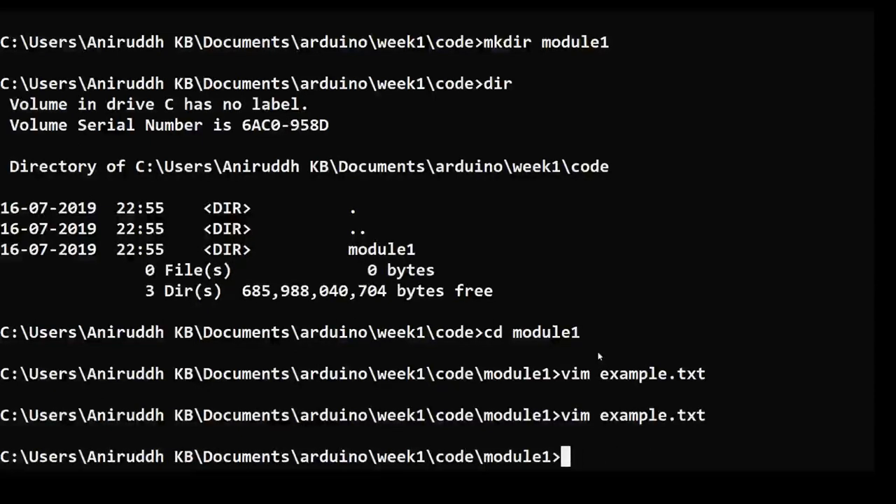
{"action": "type", "text": "vim"}
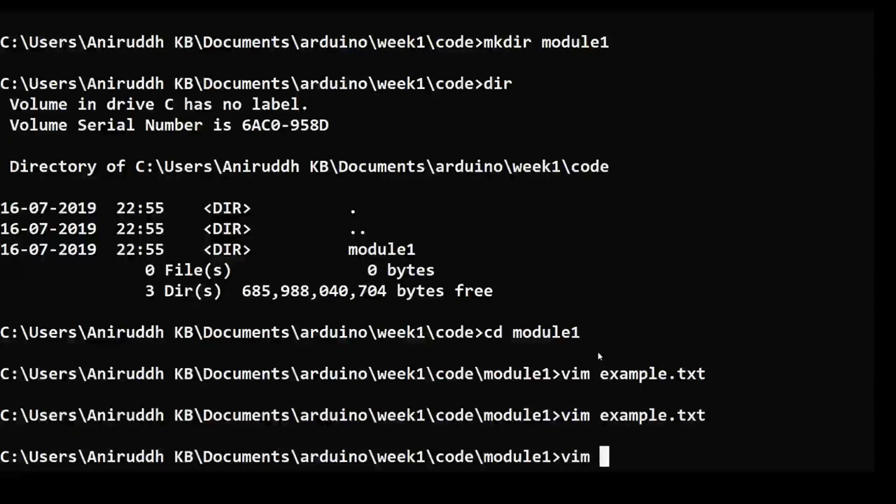
{"action": "type", "text": "example"}
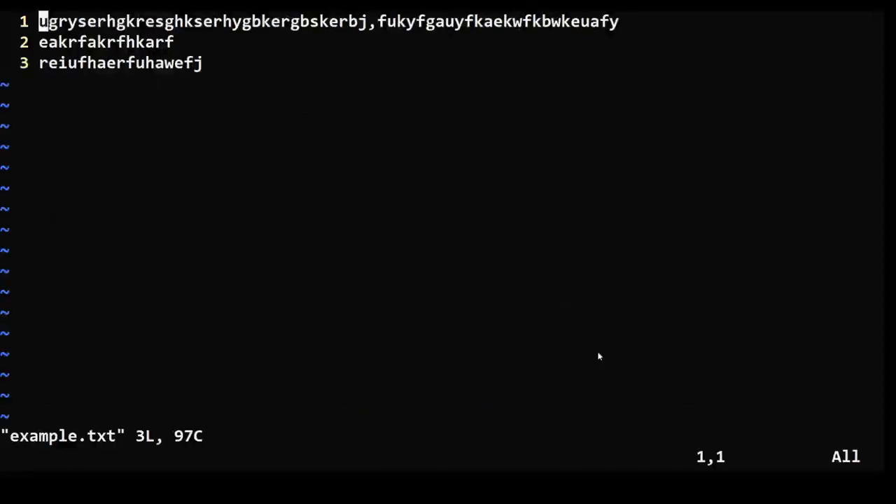
{"action": "type", "text": "sefg"}
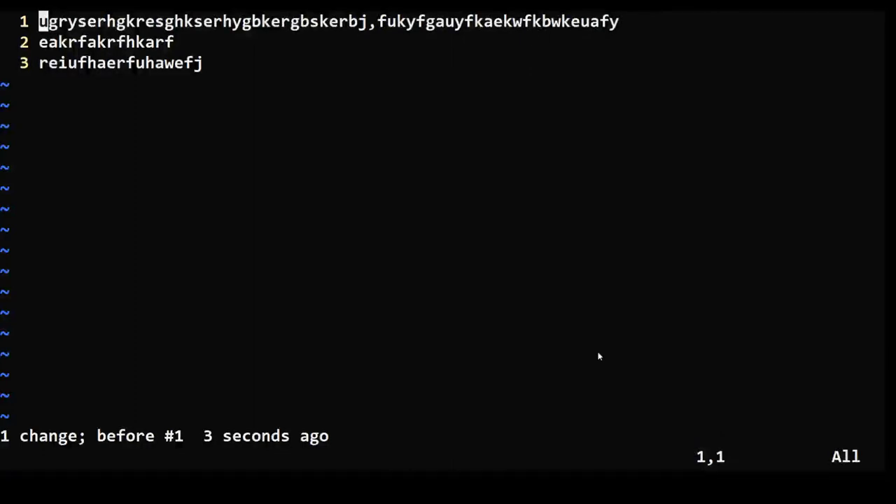
- Block-insert //` at the start of all three lines and indent them
{"action": "key", "text": "ctrl+v"}
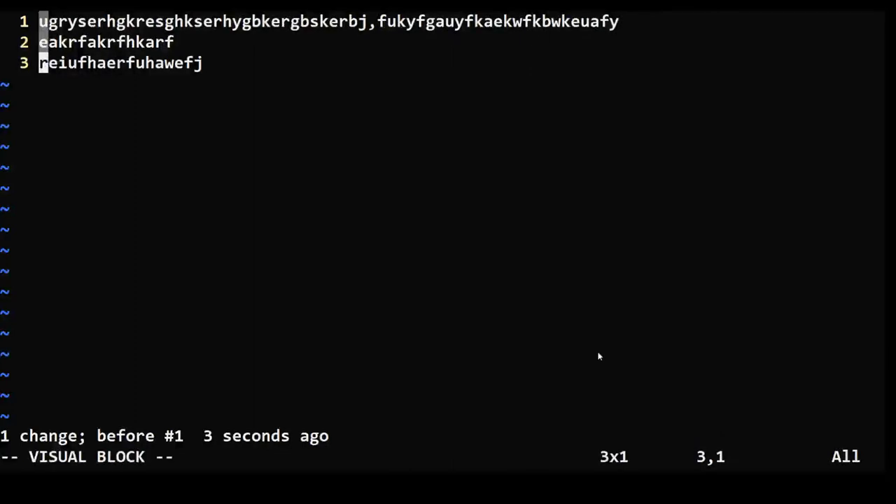
{"action": "type", "text": "//`"}
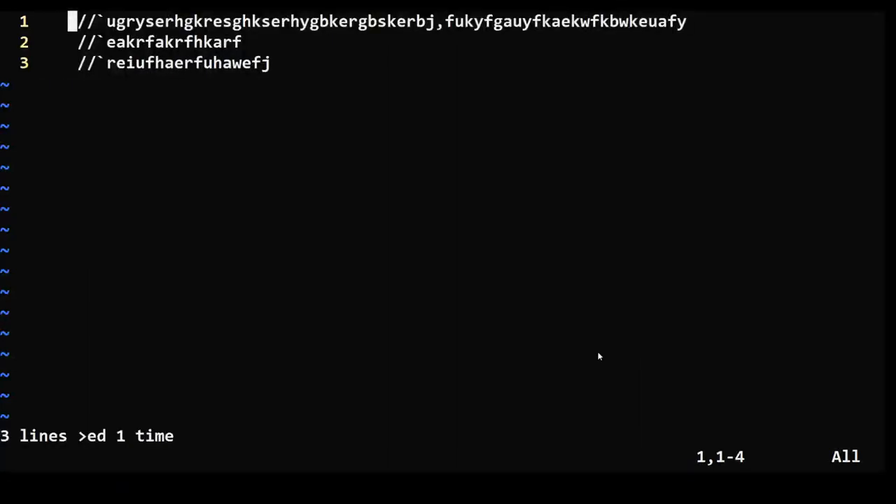
{"action": "key", "text": "A"}
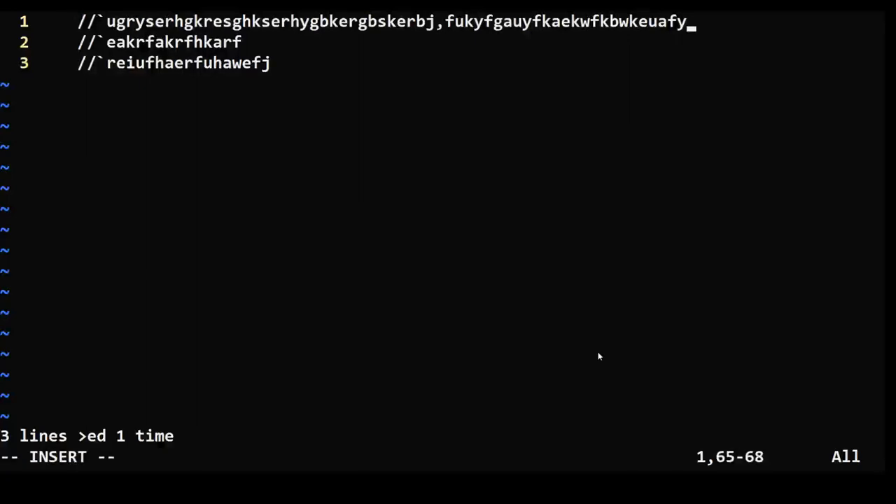
{"action": "key", "text": "Escape"}
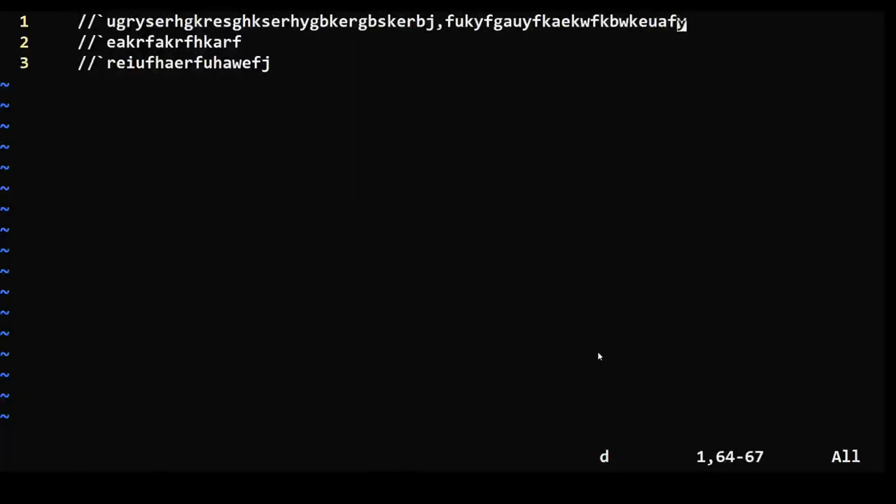